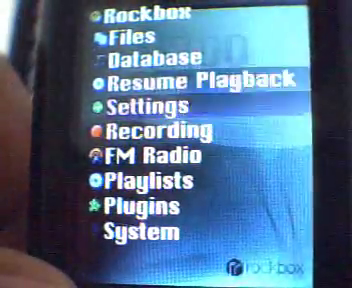
# Move the main-menu selection down from Resume Playback toward the FM Radio entry
pyautogui.press('Down')
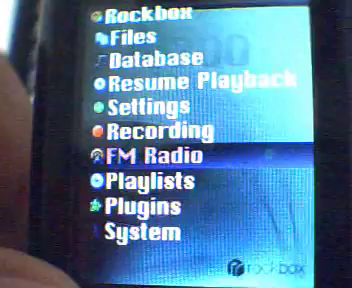